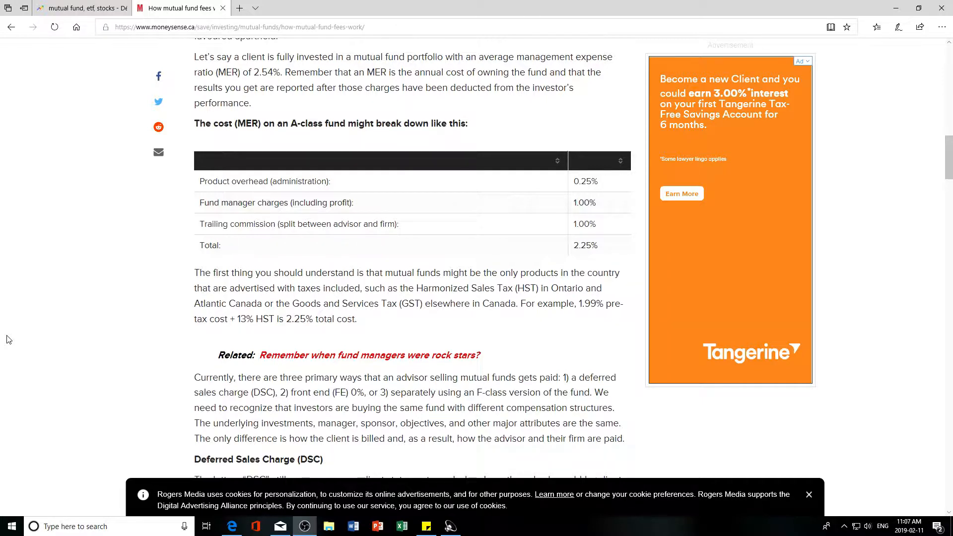
mouse_move(72, 214)
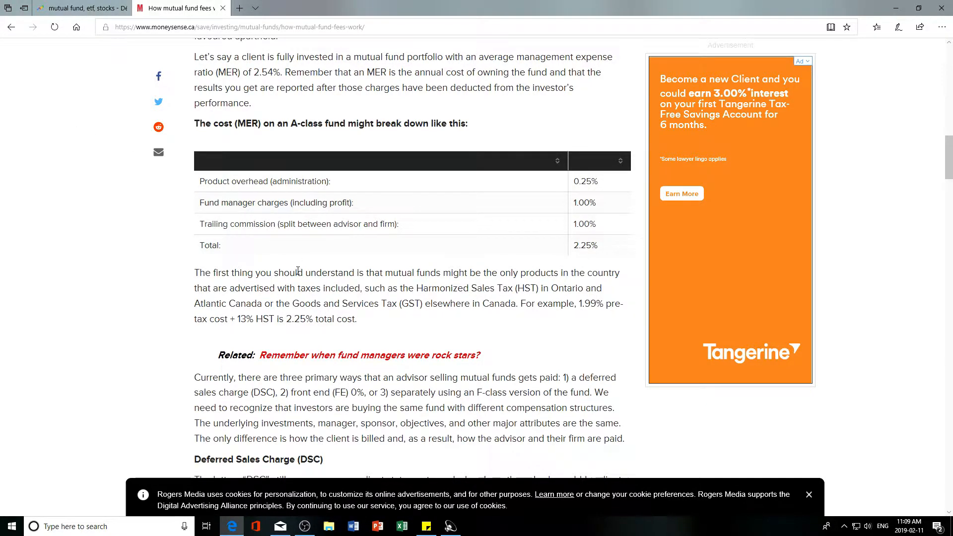
Highlight the article's fund cost rows, then switch to the 'mutual fund, etf, stocks' Trends tab
left_click_drag(200, 181, 297, 273)
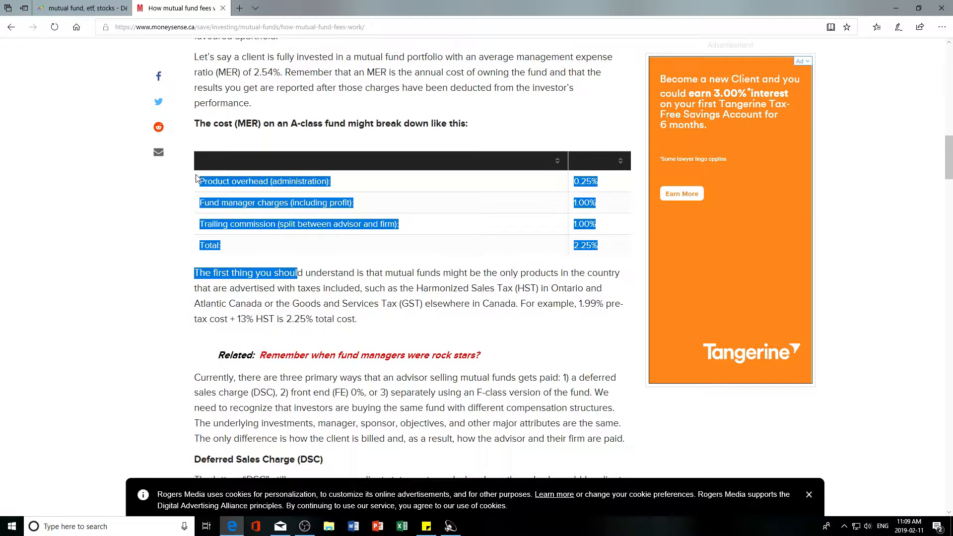
left_click(322, 270)
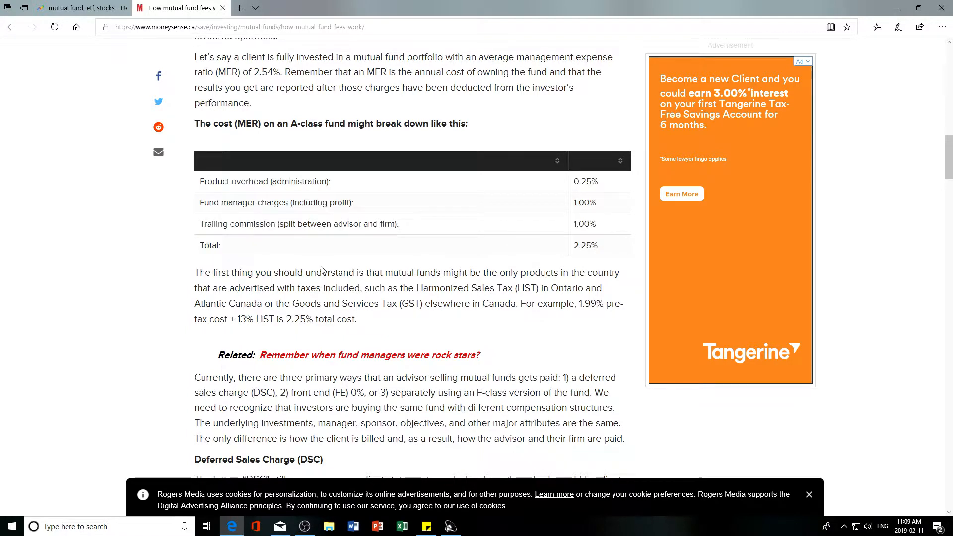
mouse_move(444, 237)
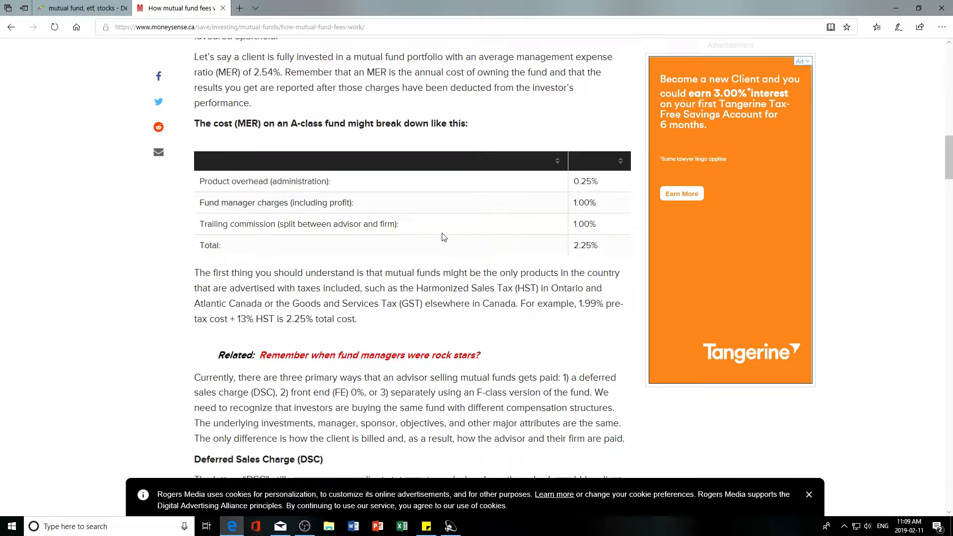
mouse_move(395, 282)
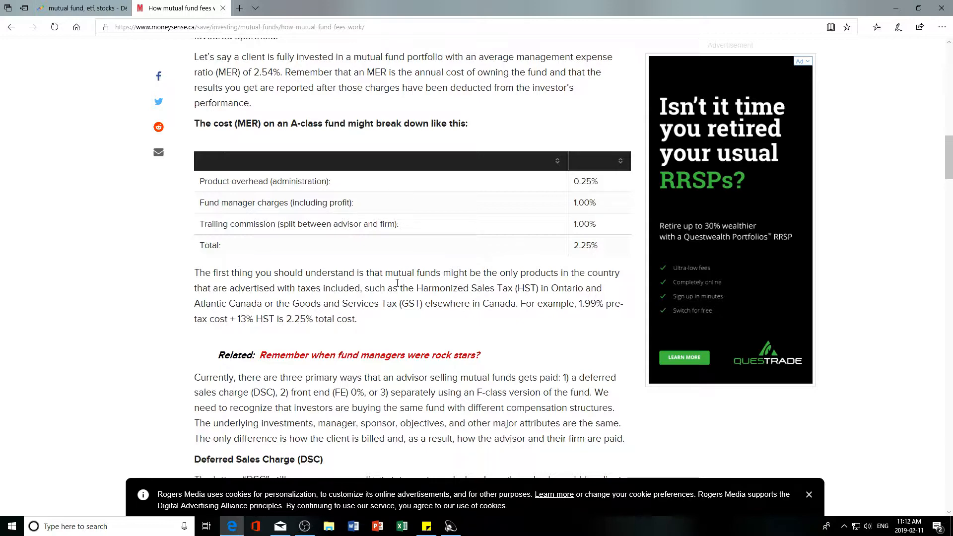
scroll("down", 3)
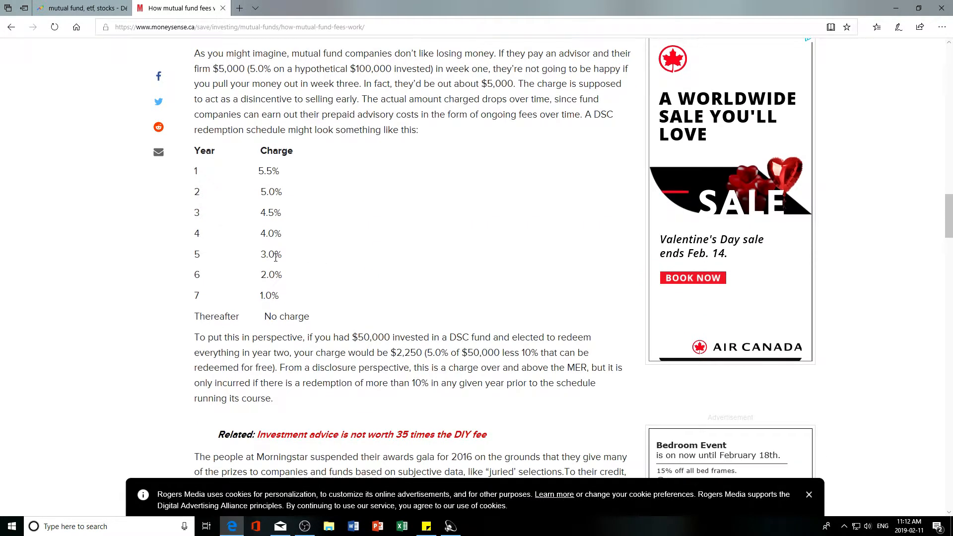
mouse_move(460, 296)
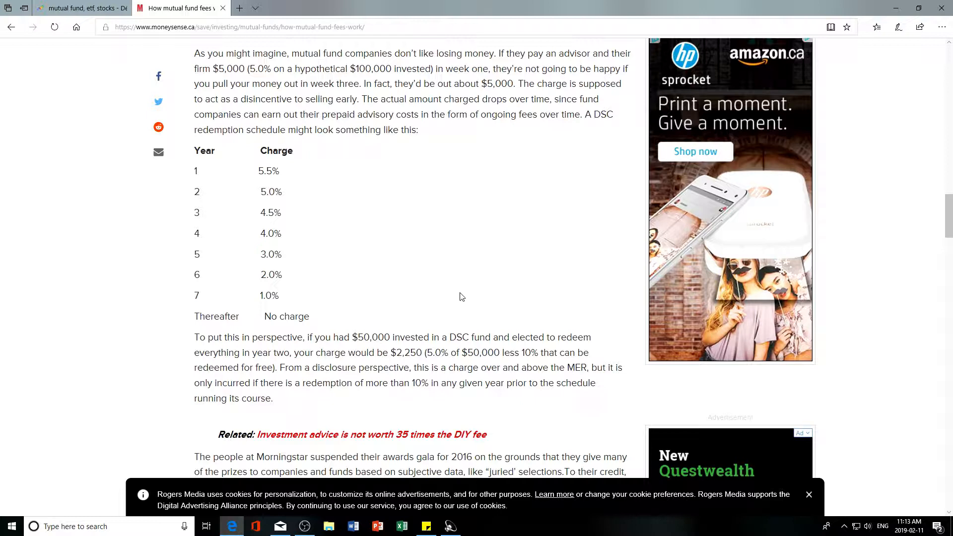
mouse_move(392, 185)
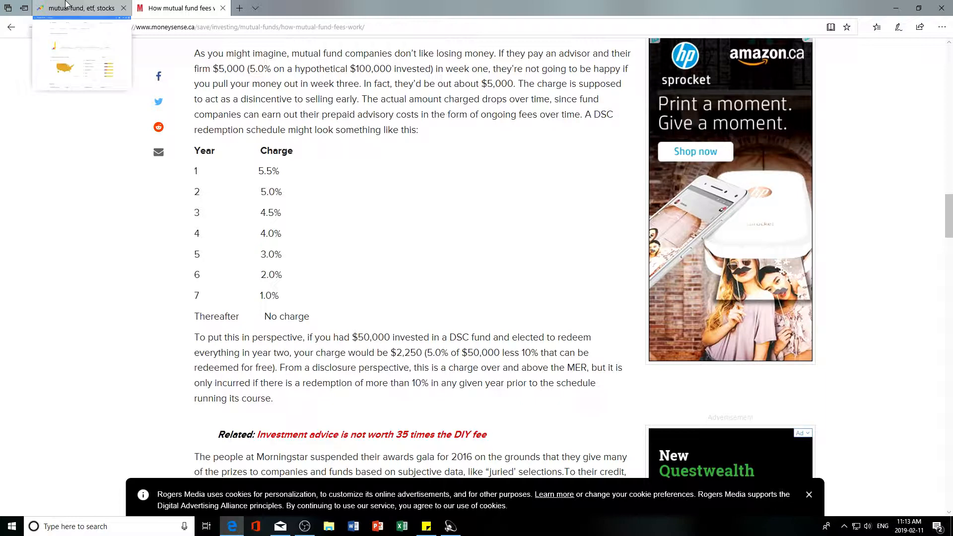
left_click(78, 8)
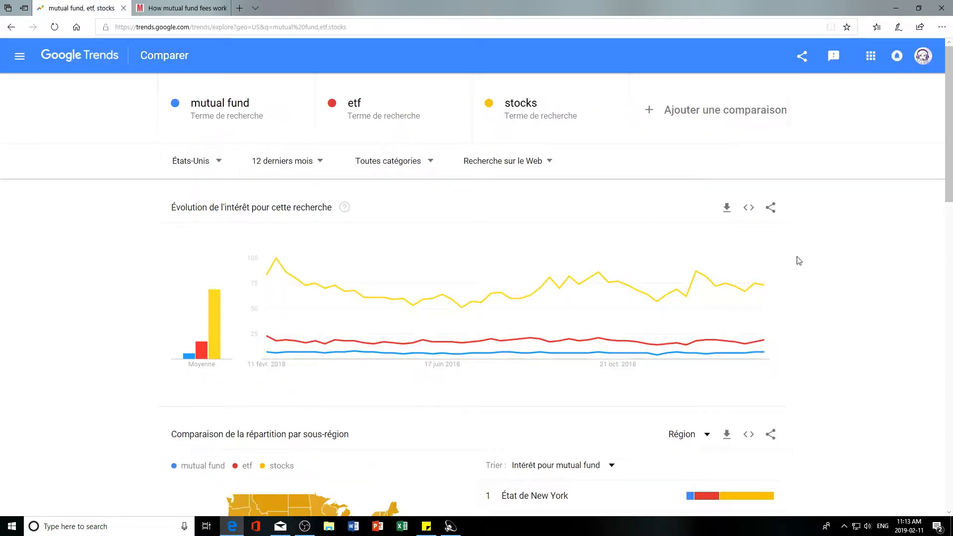
mouse_move(803, 304)
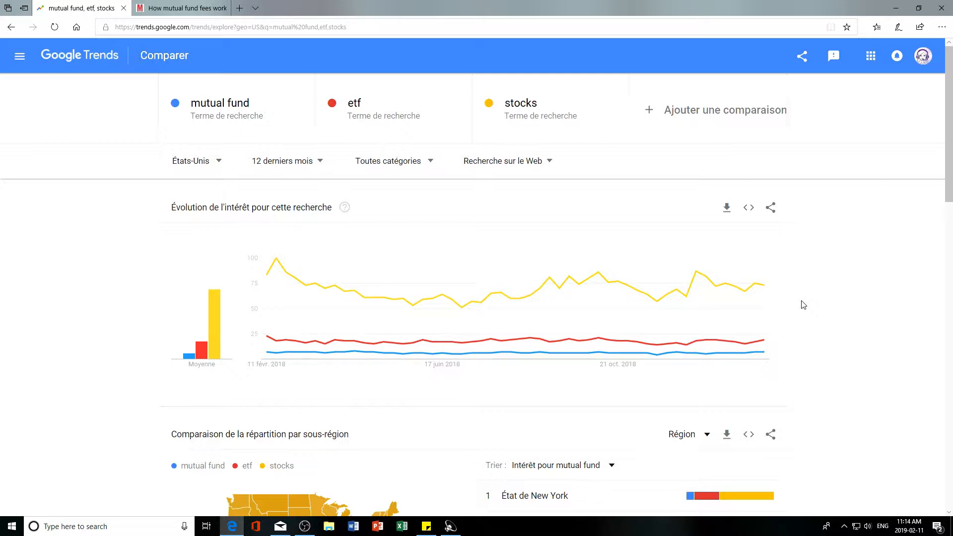
mouse_move(460, 311)
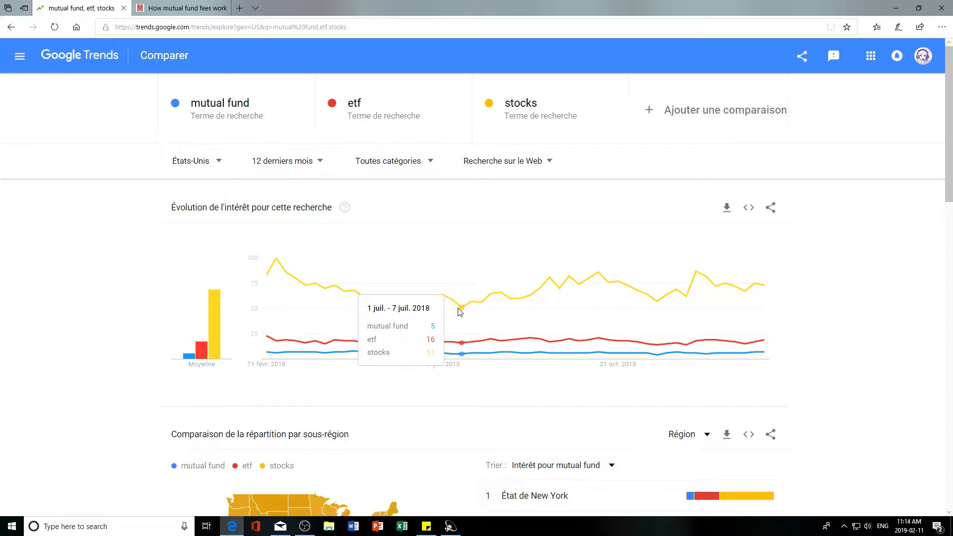